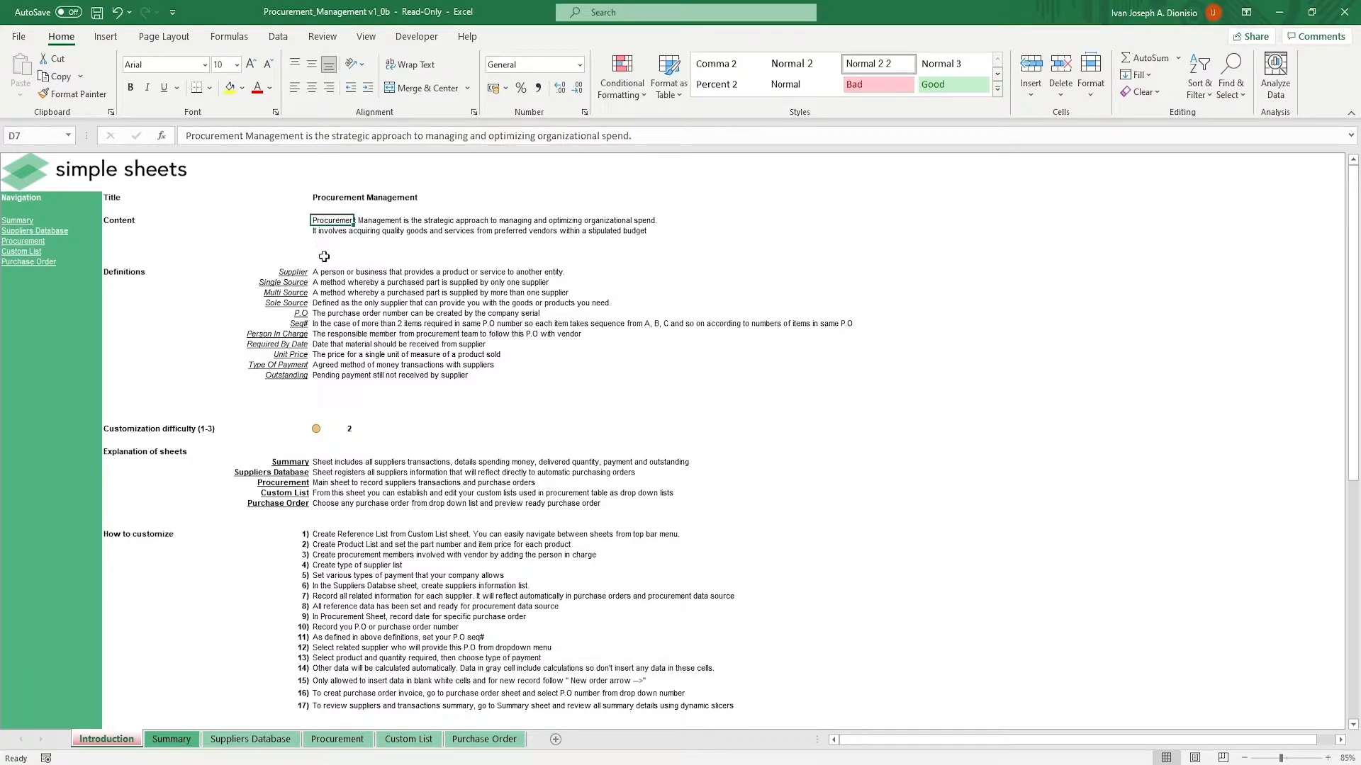
Read the Summary sheet explanation in the introduction and scroll through the rest.
click(332, 428)
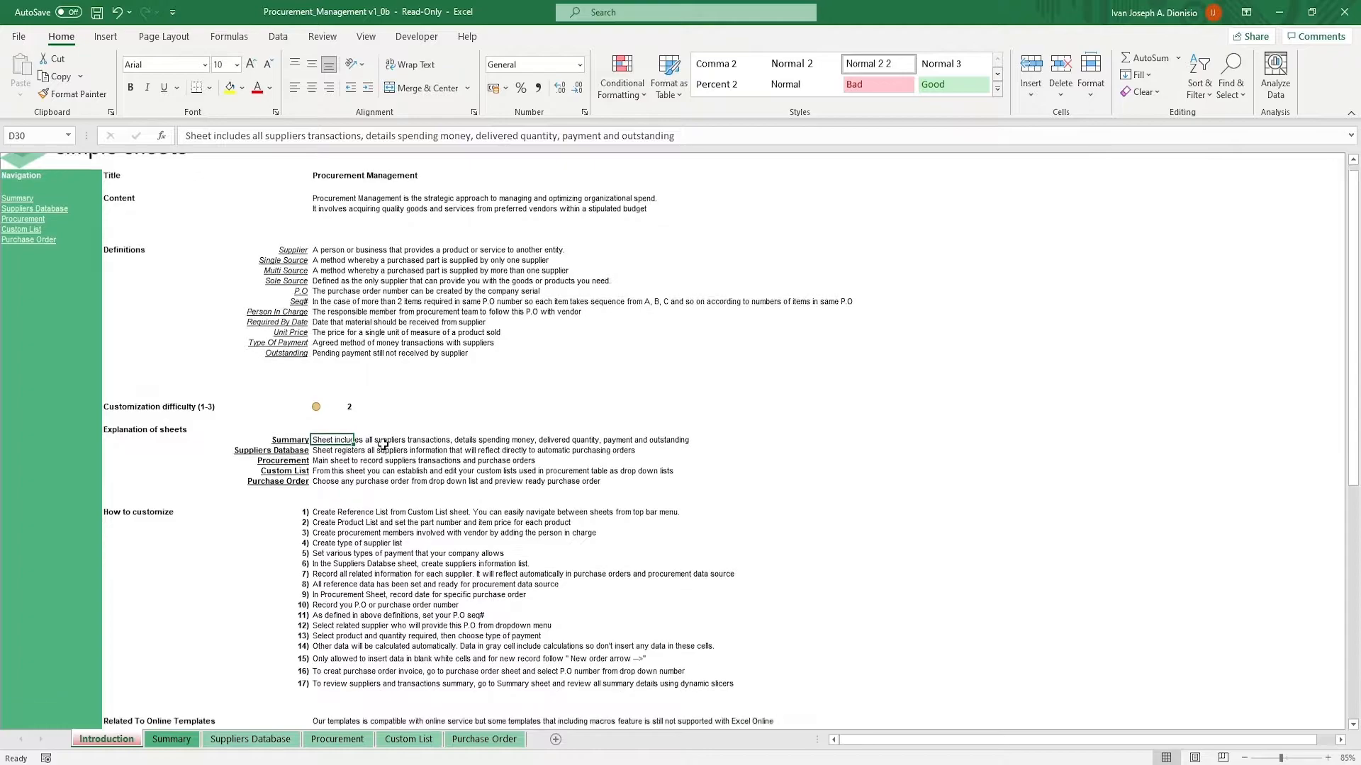
scroll(down, 3)
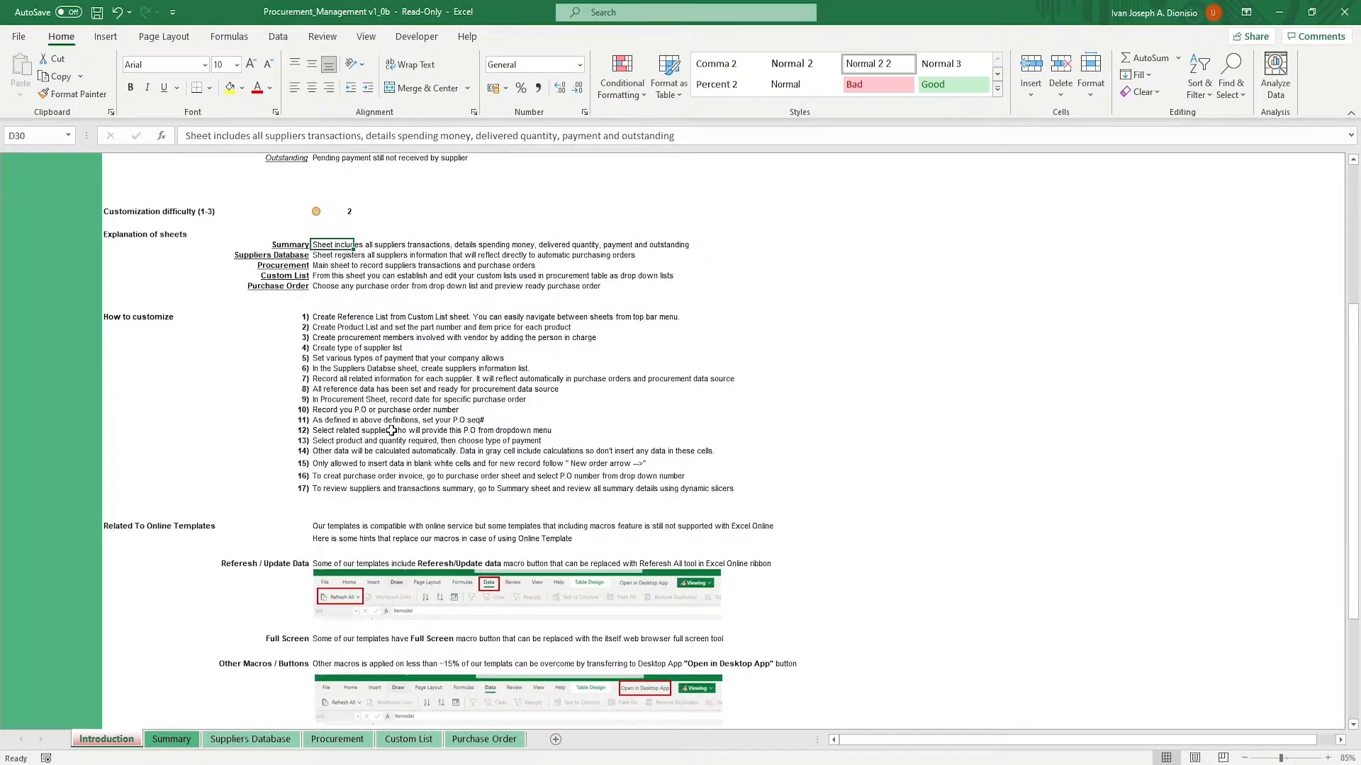
scroll(down, 3)
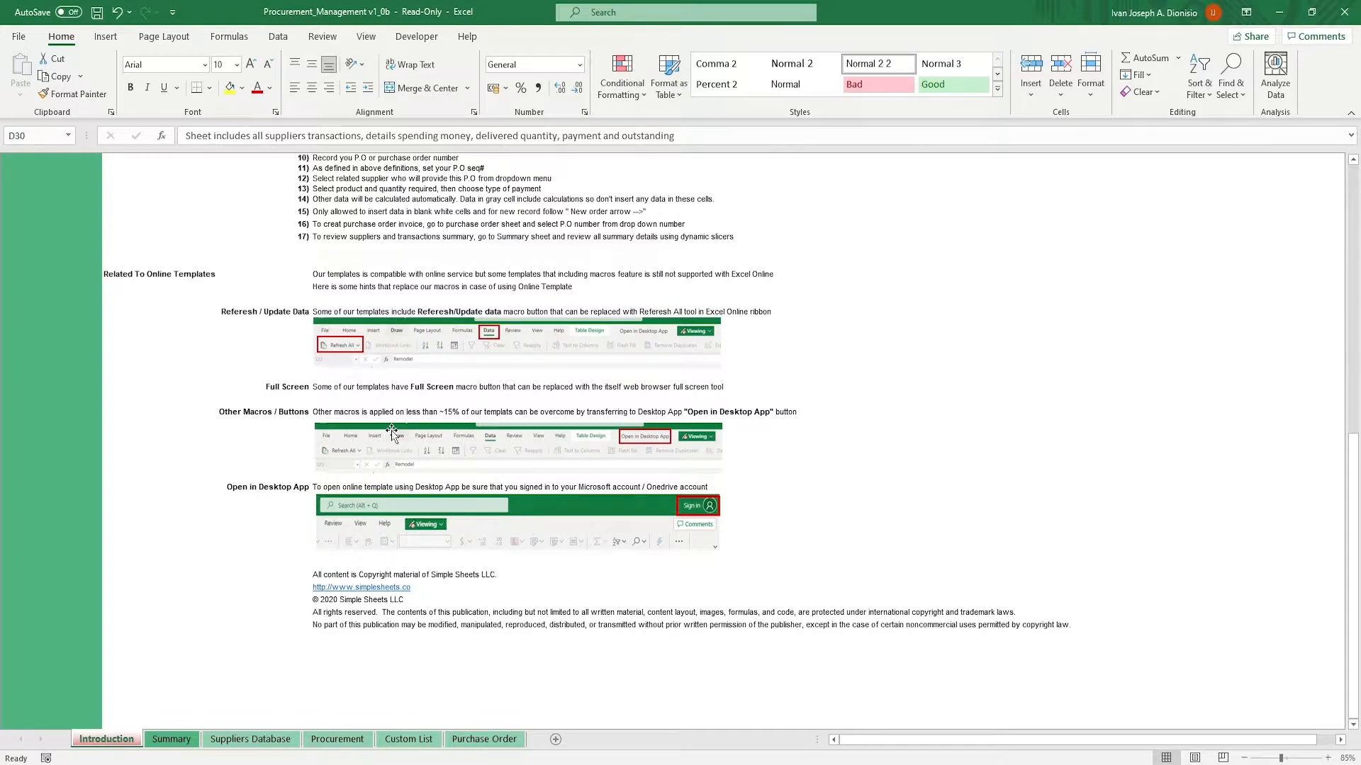
Review the Custom List entries: product ABC, its $15.00 unit price and the supplier types.
click(409, 740)
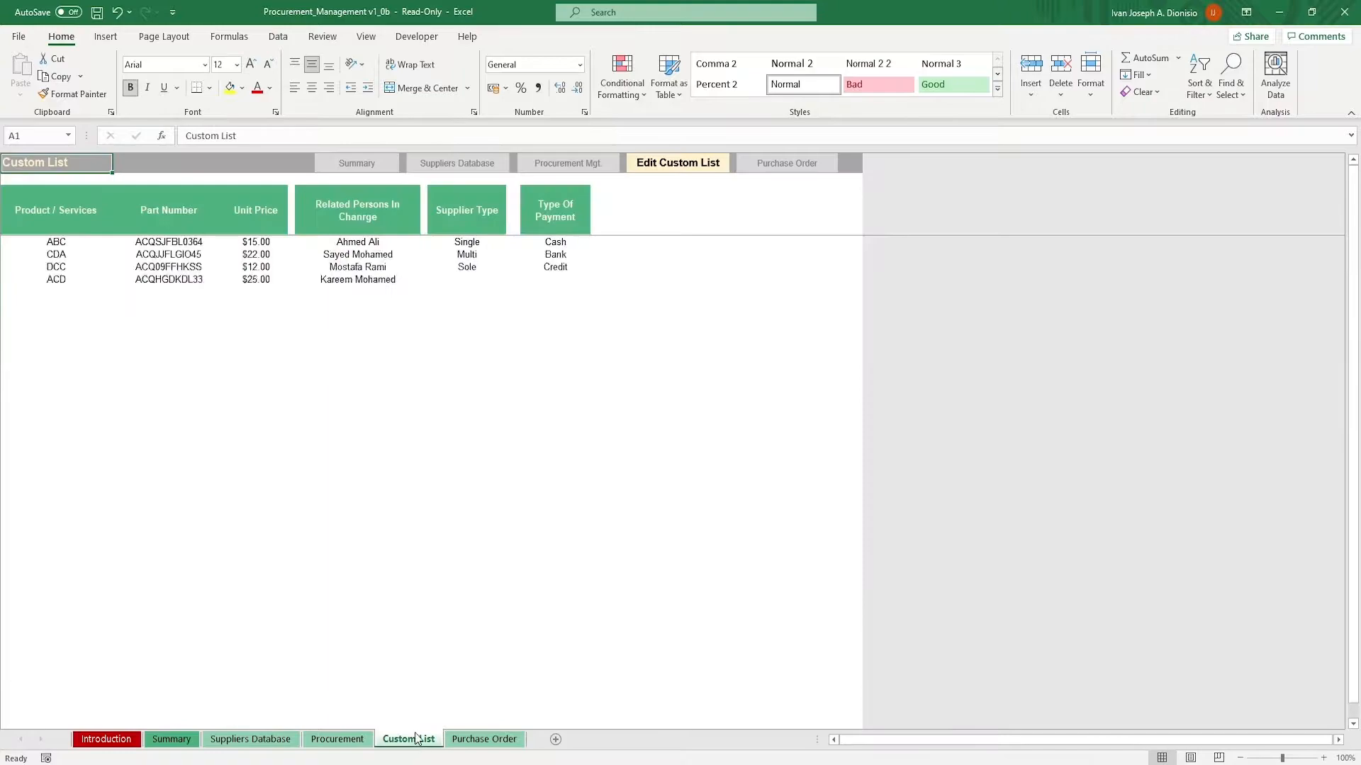
mouse_move(87, 256)
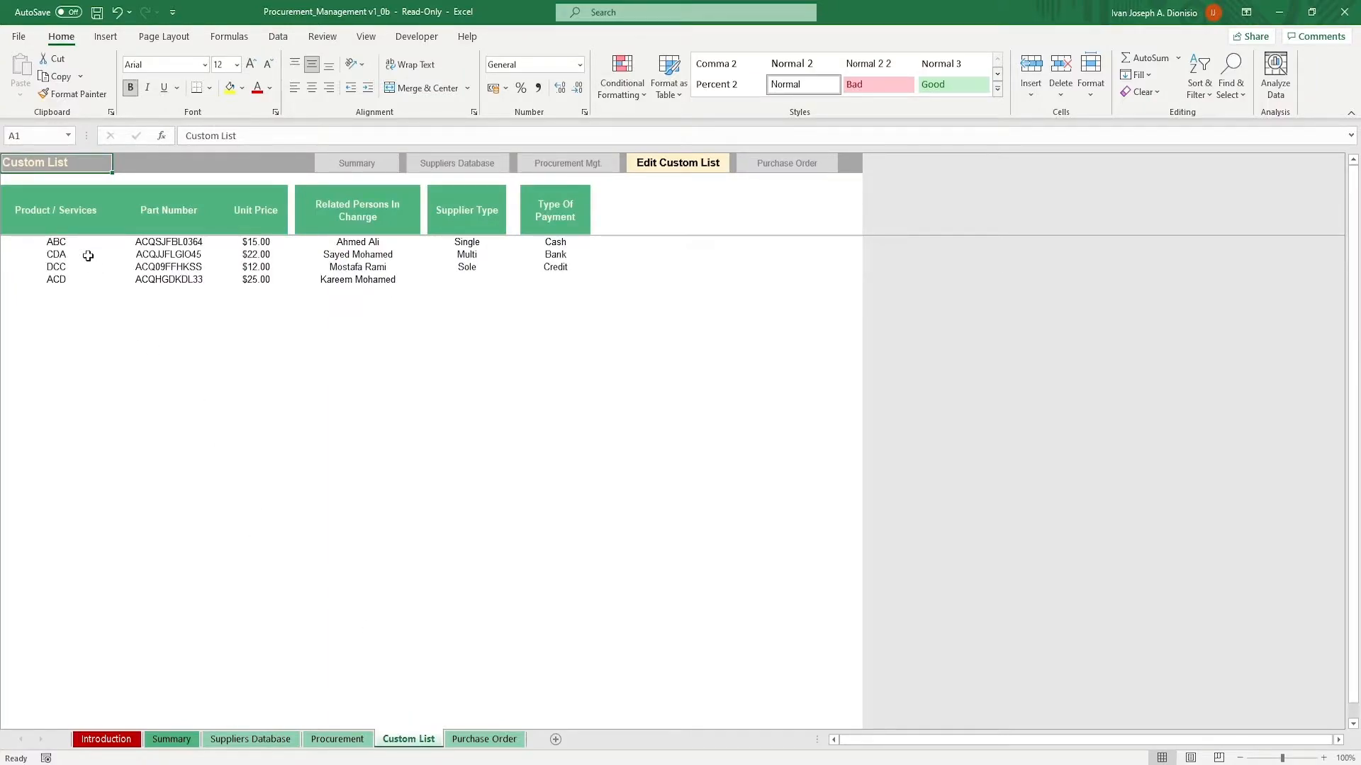
click(55, 242)
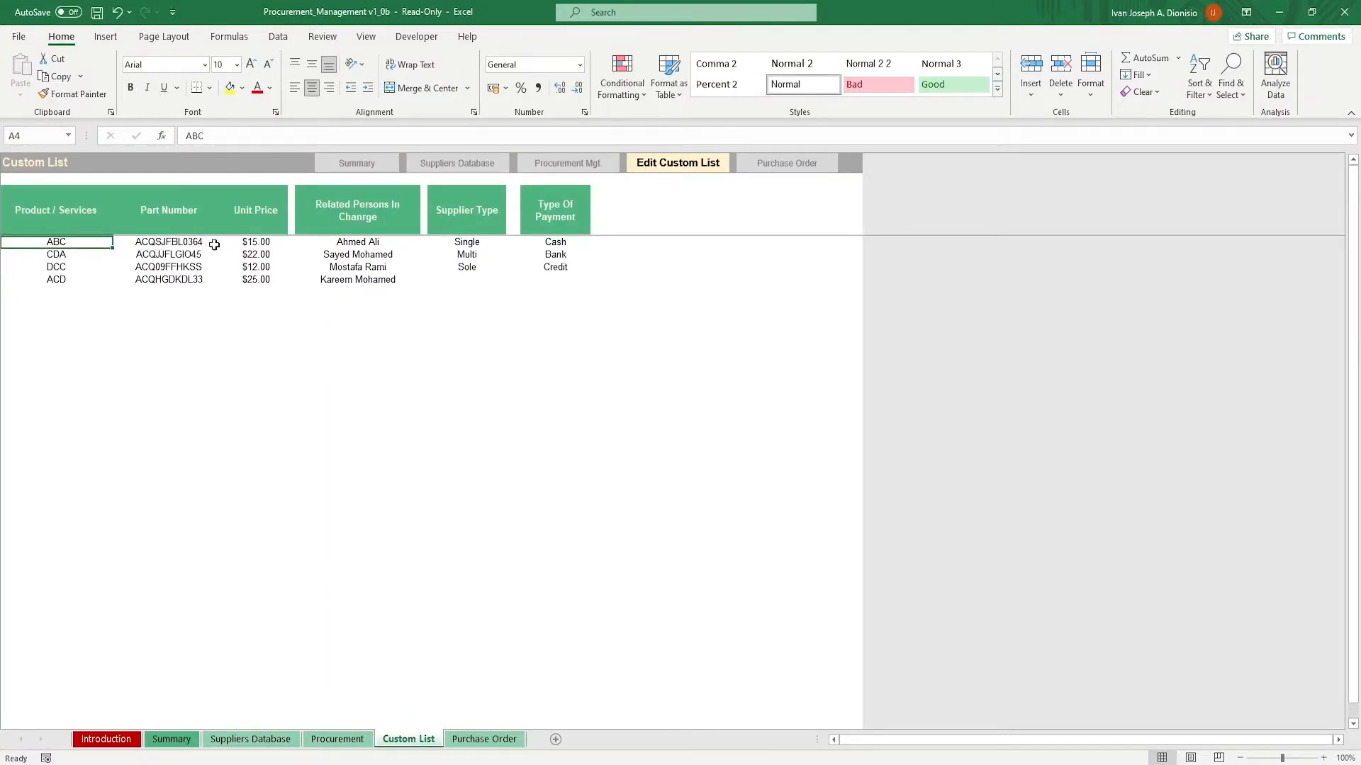
click(255, 241)
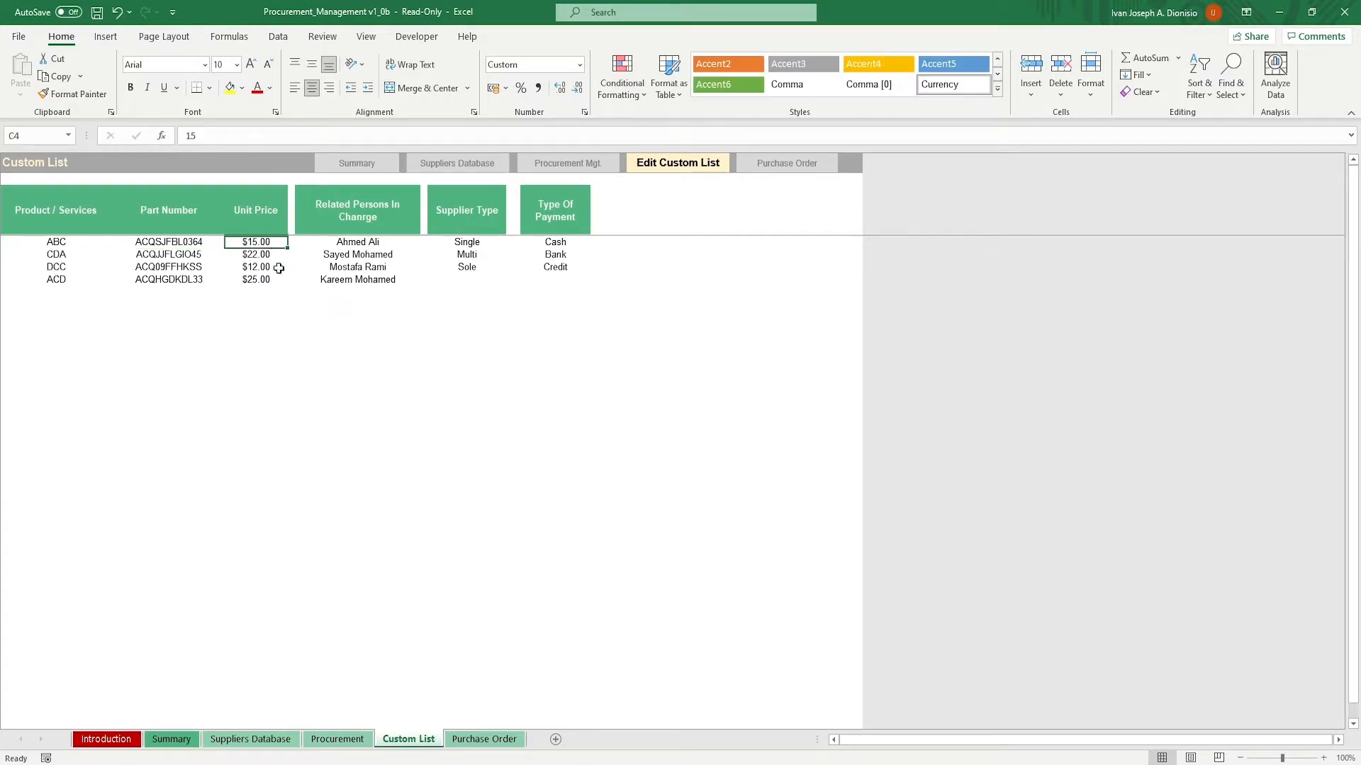
mouse_move(352, 249)
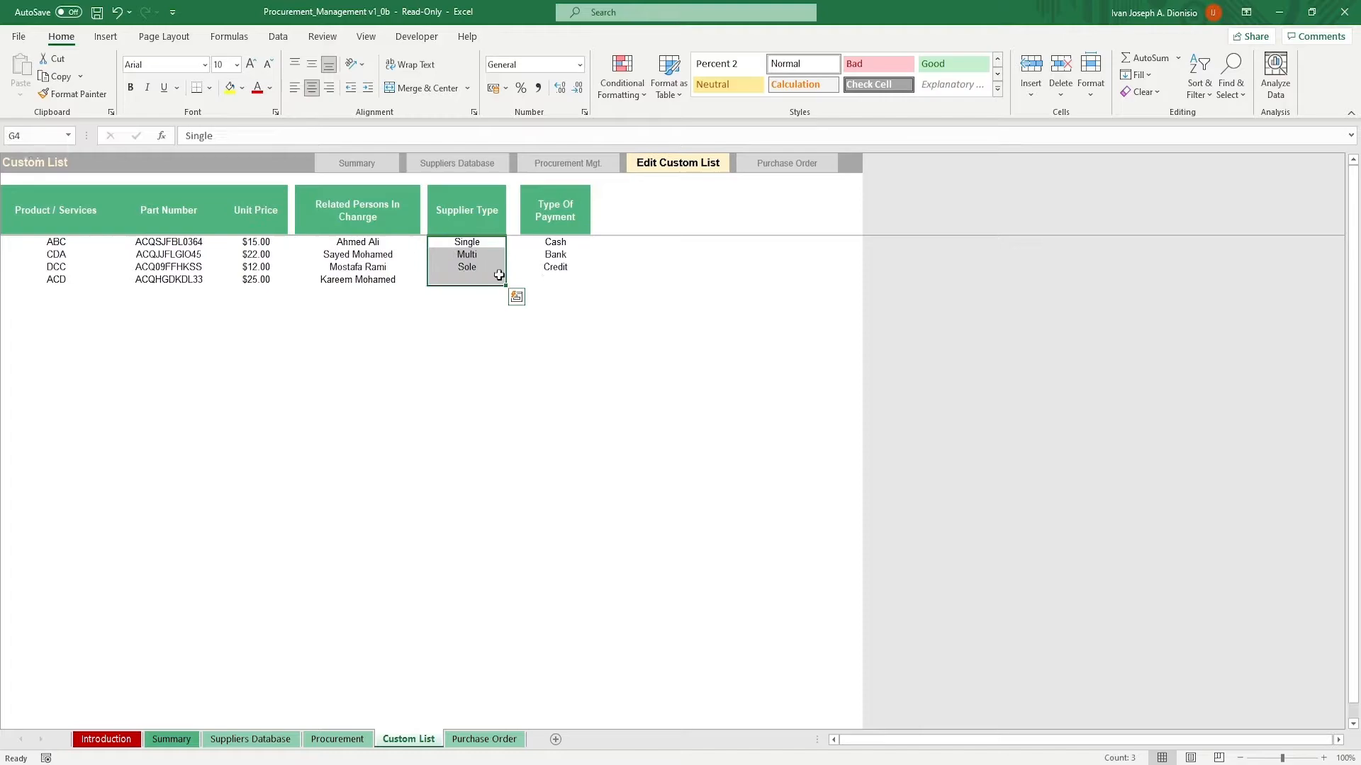
click(555, 354)
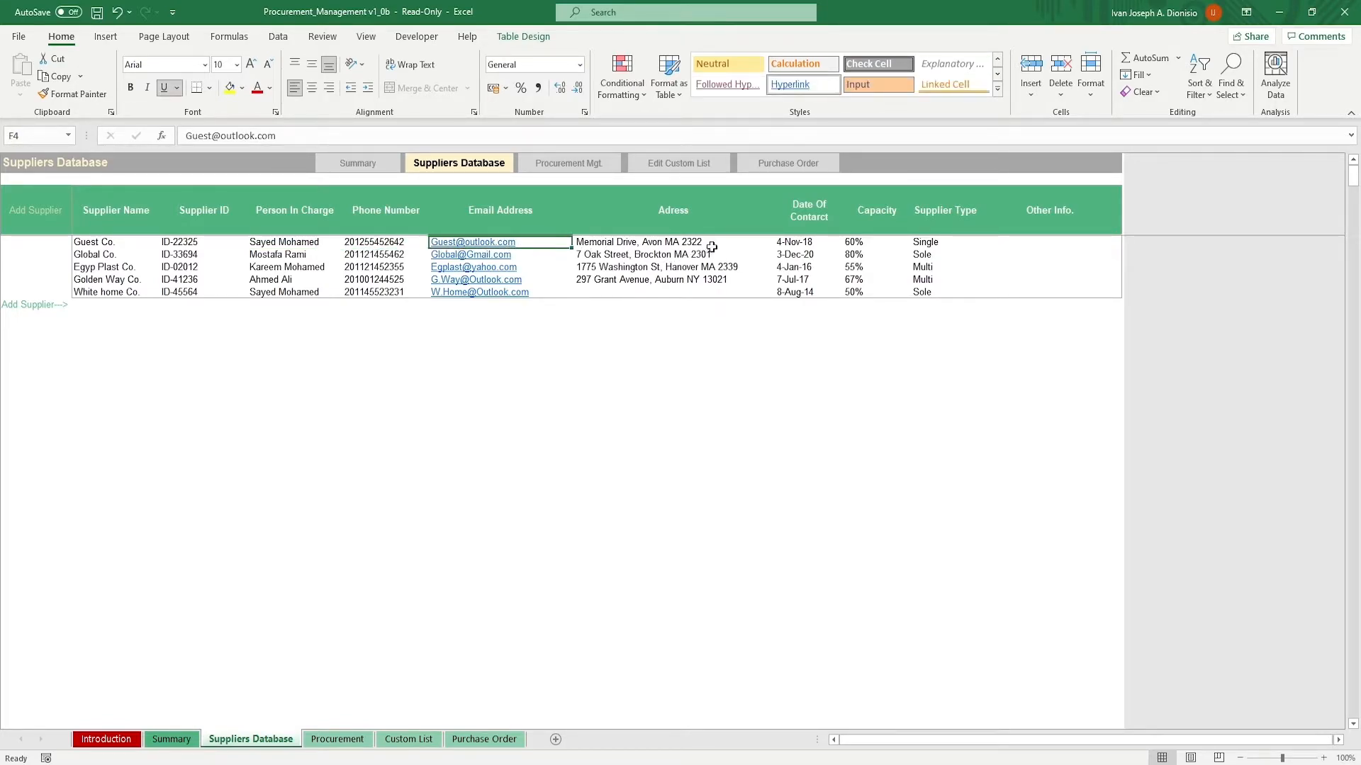
Check Guest Co.'s date of contact and other info, then move to the Procurement sheet.
click(793, 241)
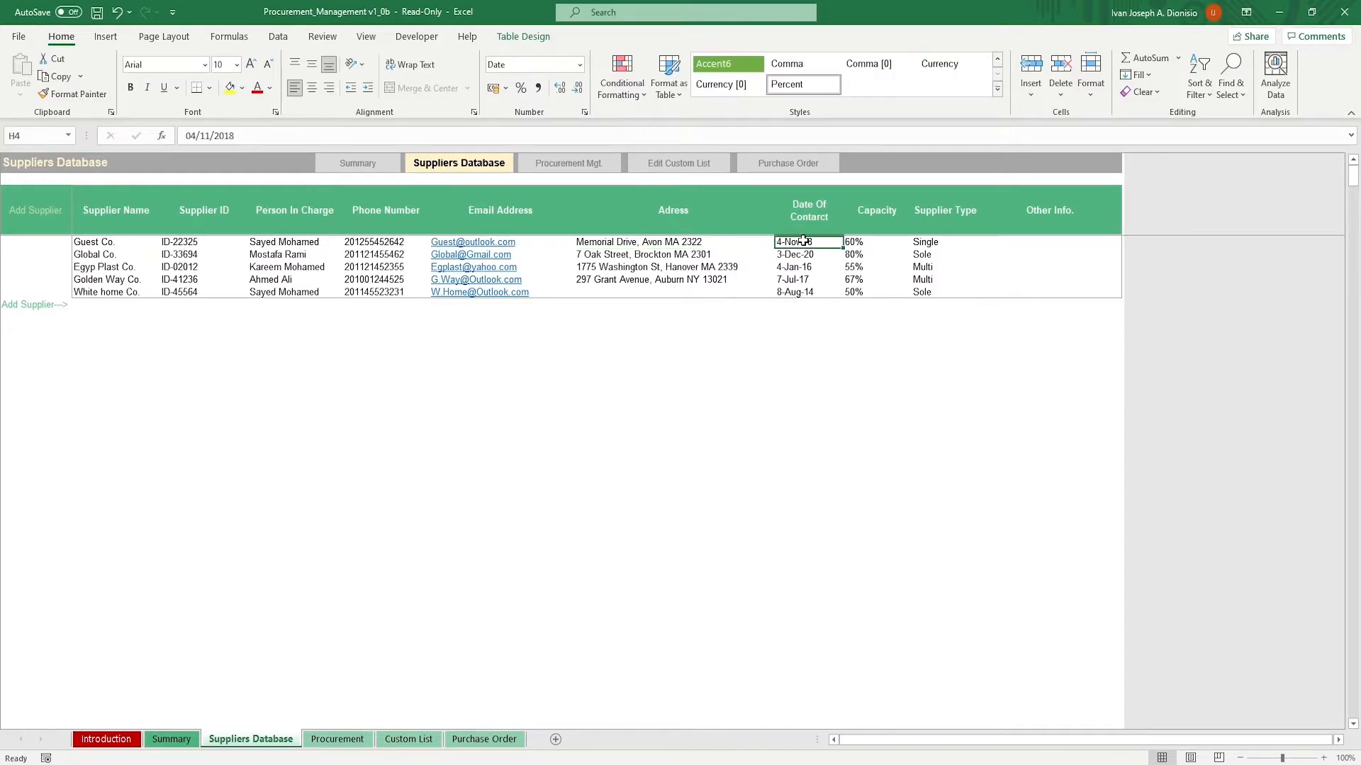
click(876, 241)
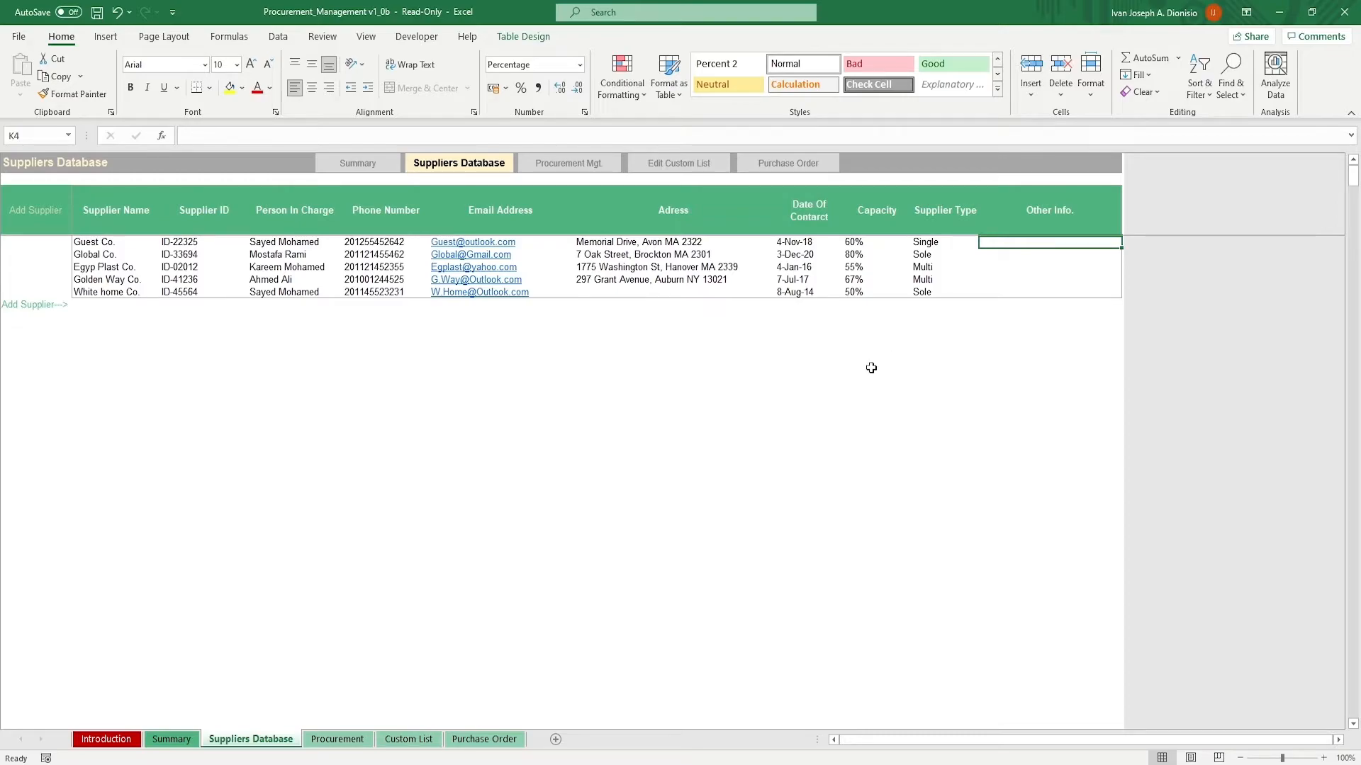
mouse_move(813, 387)
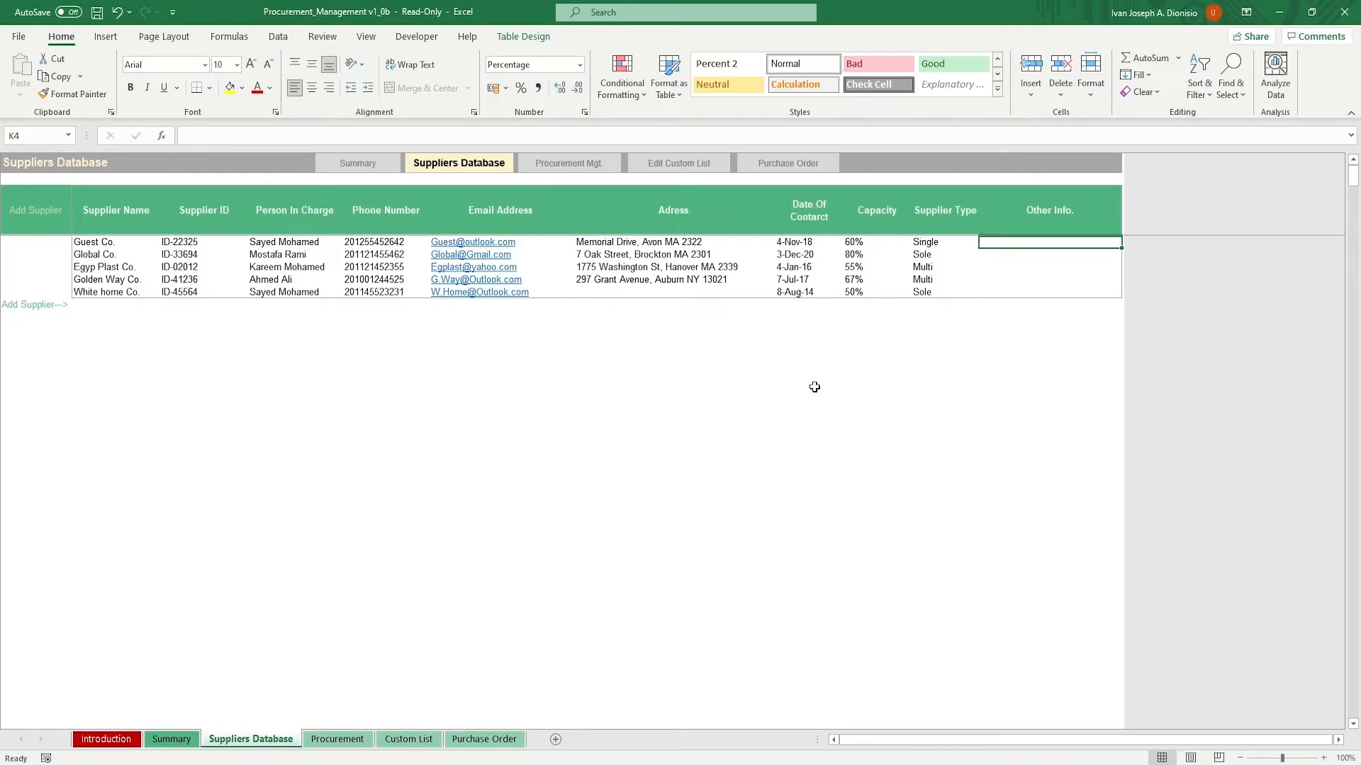
click(337, 740)
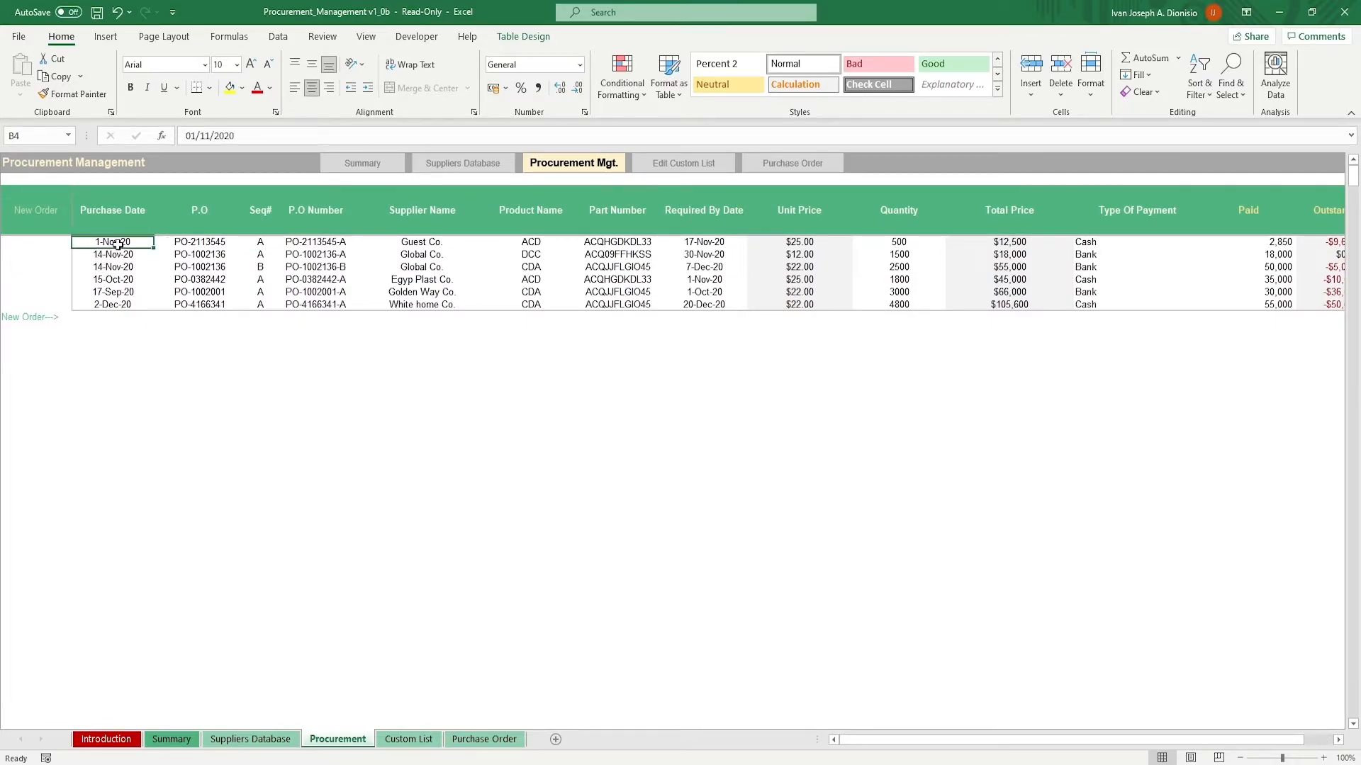
click(198, 241)
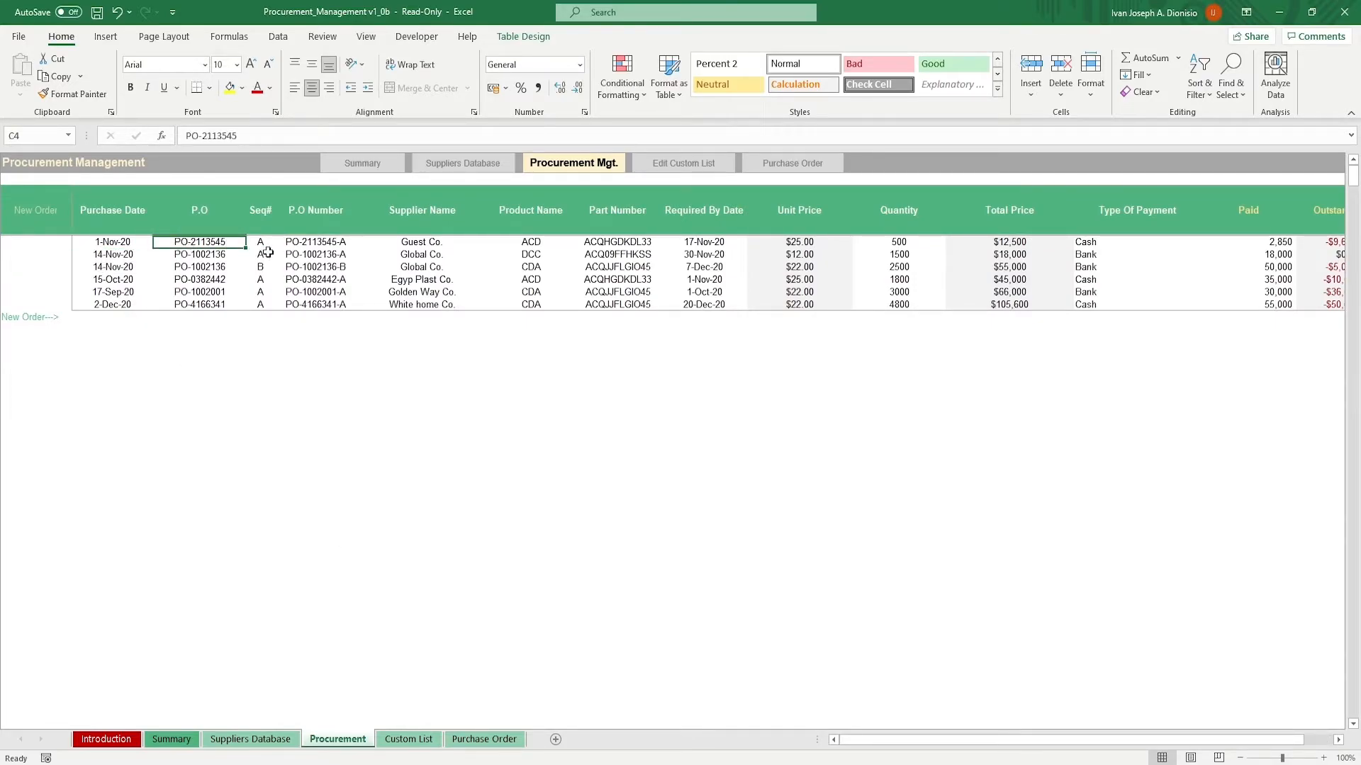
click(315, 241)
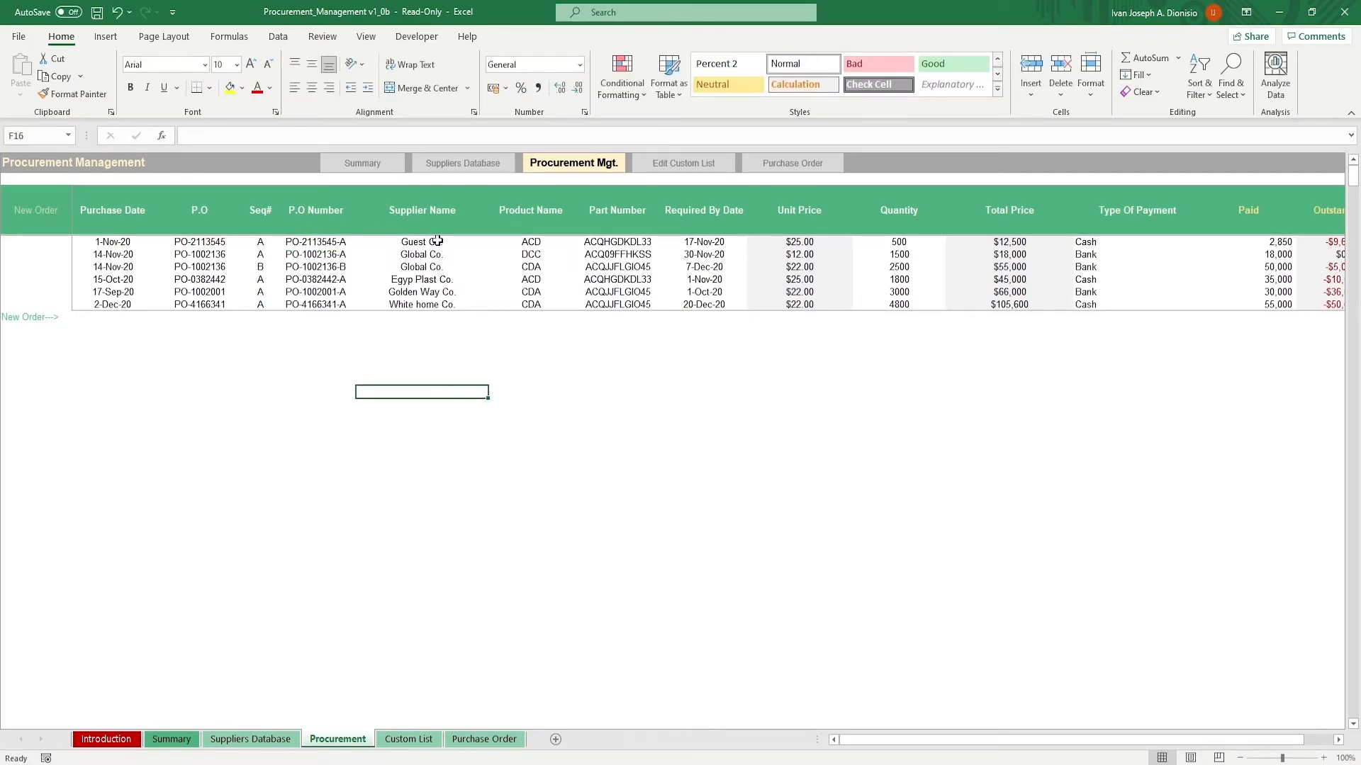
click(530, 241)
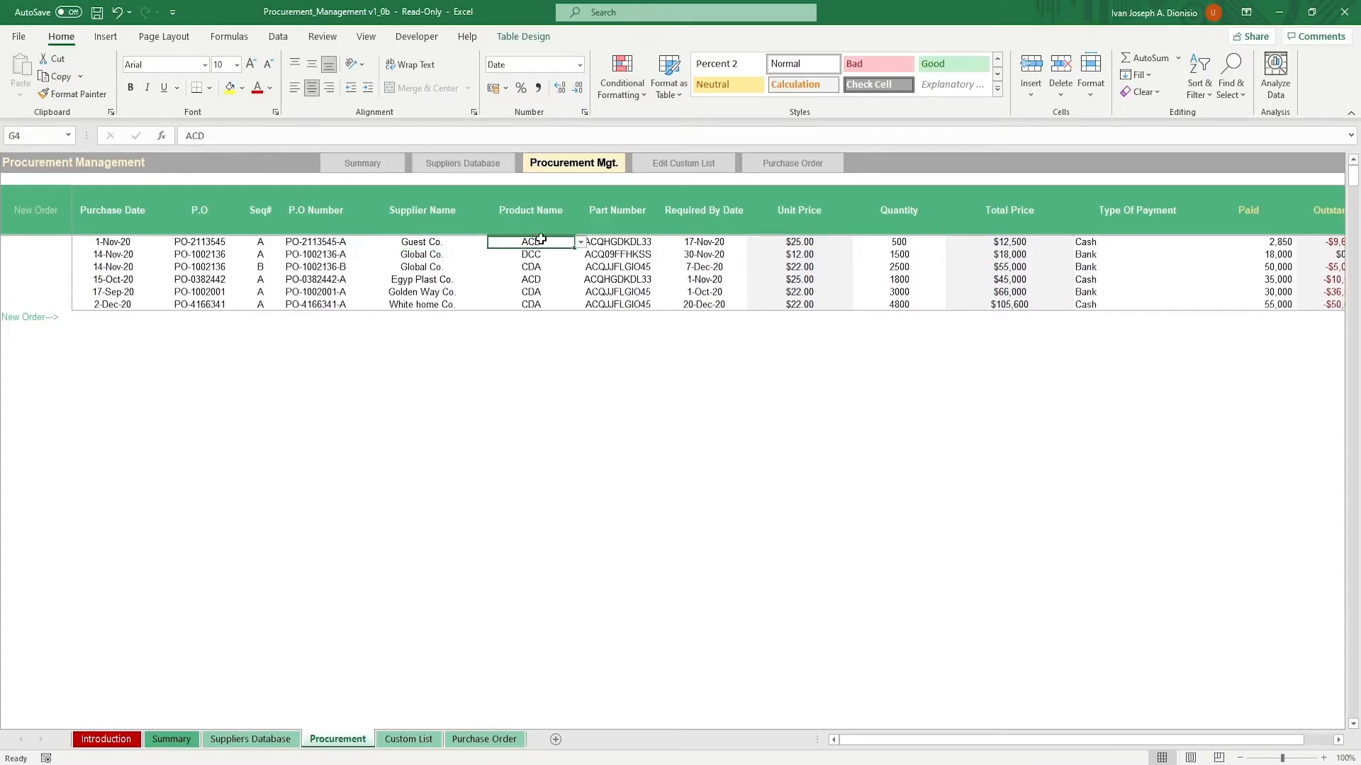
click(617, 243)
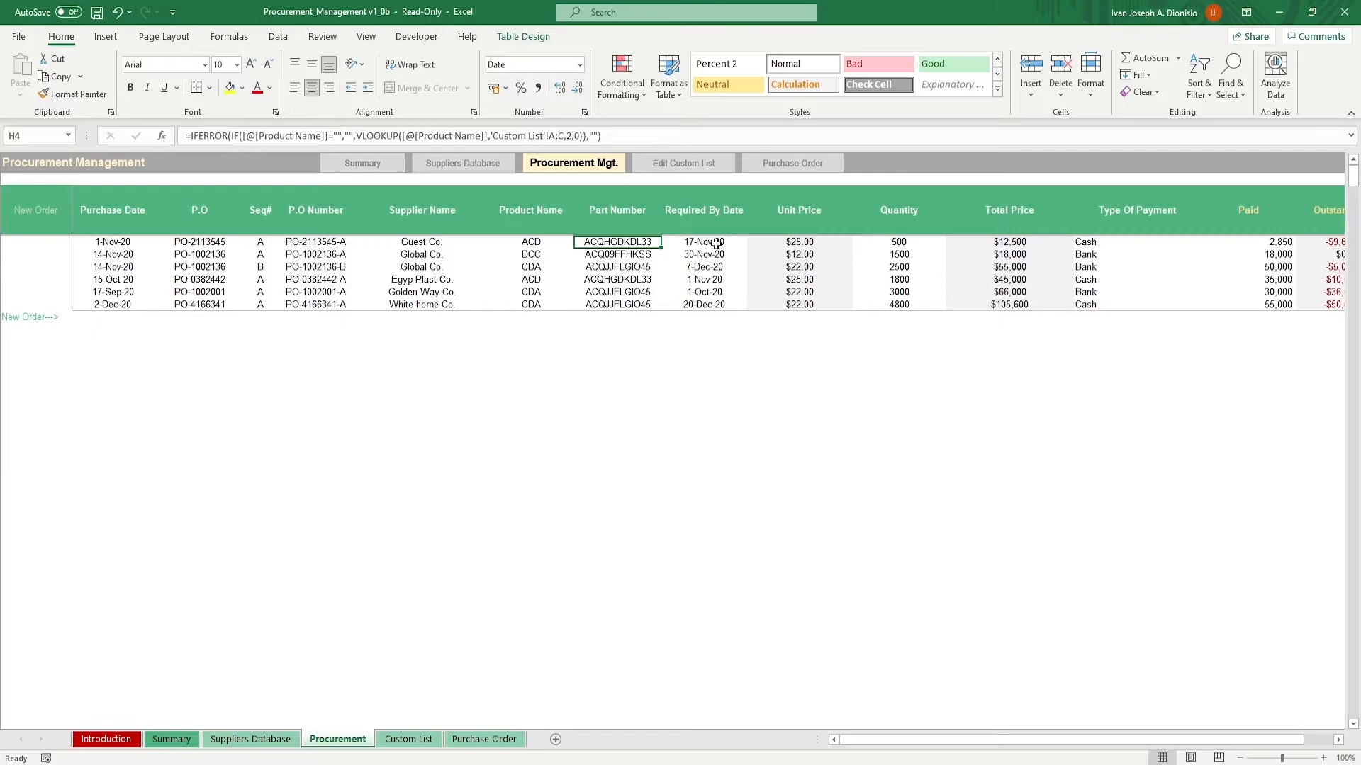
click(899, 241)
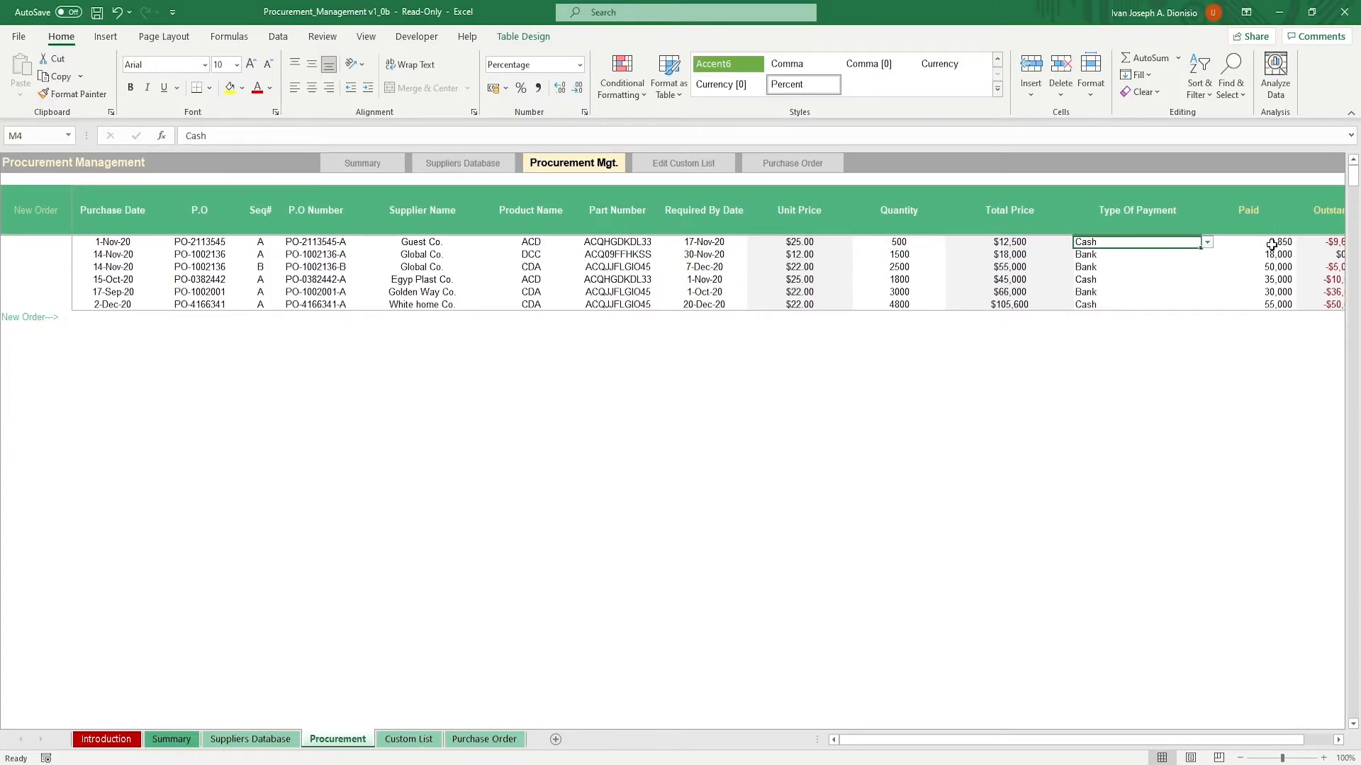
click(1272, 241)
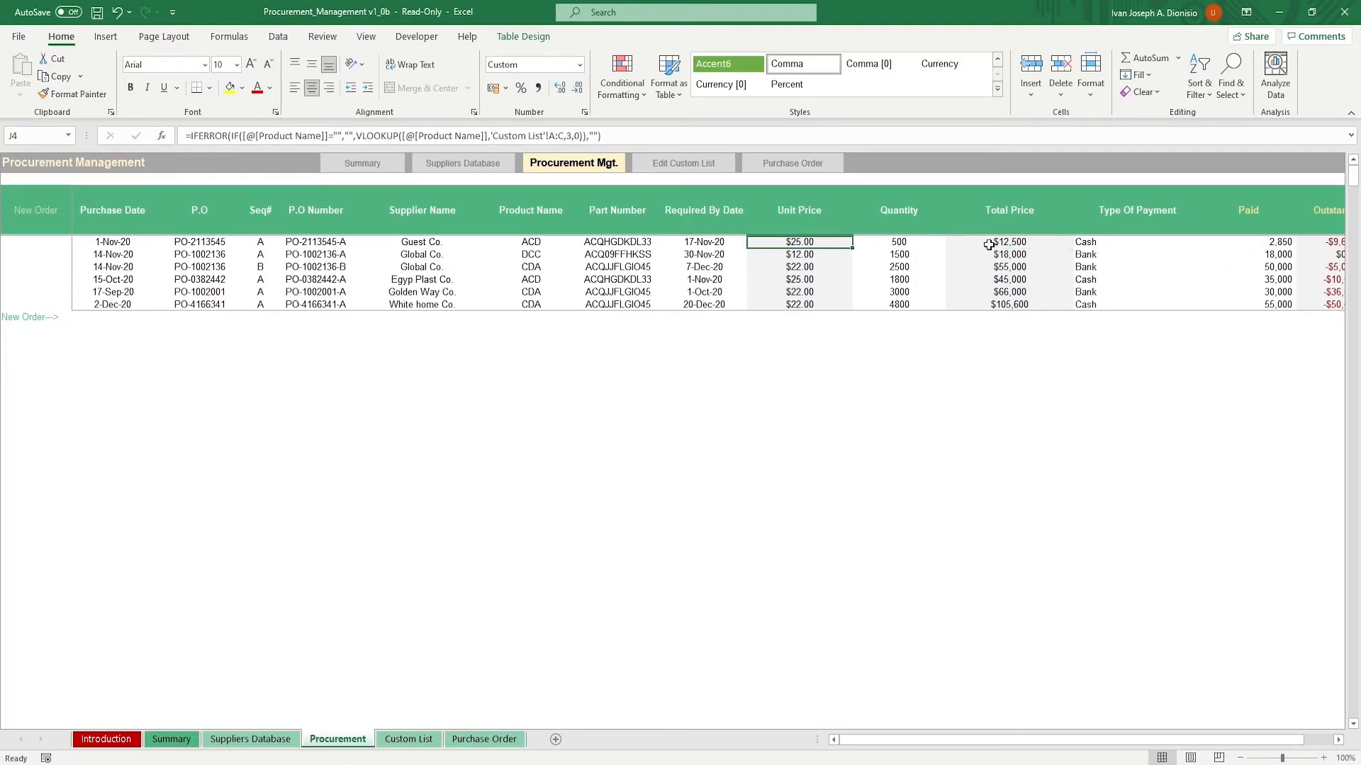
click(1336, 241)
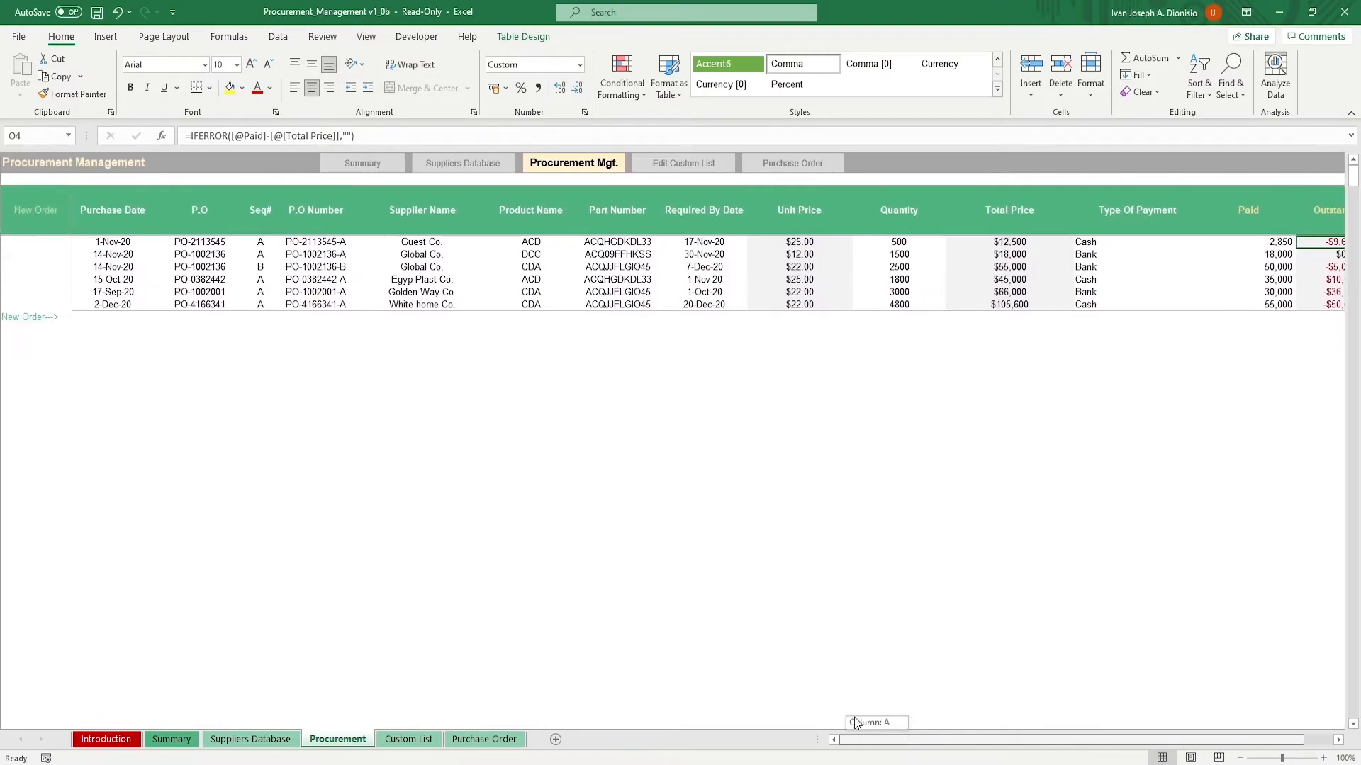
click(484, 738)
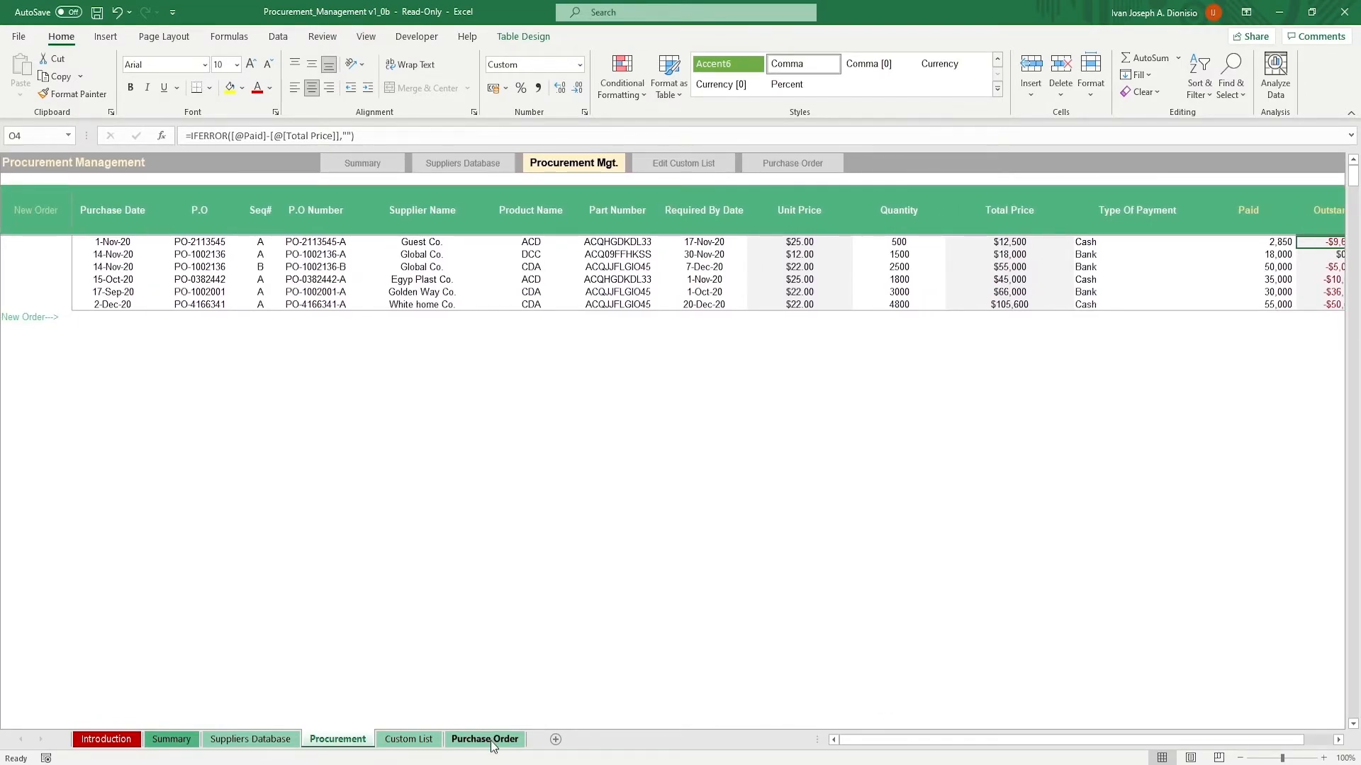
View the Purchase Order form, then move on to the Summary dashboard.
click(485, 740)
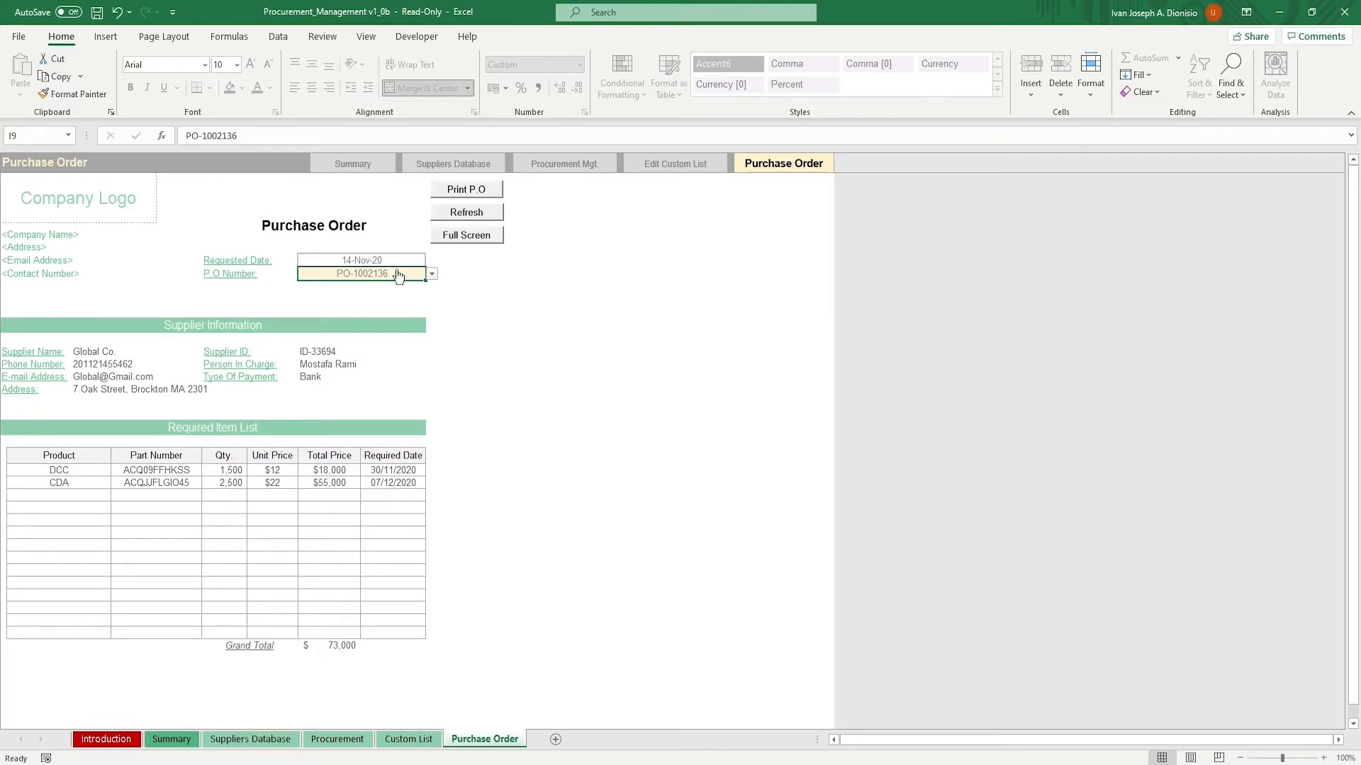
mouse_move(235, 282)
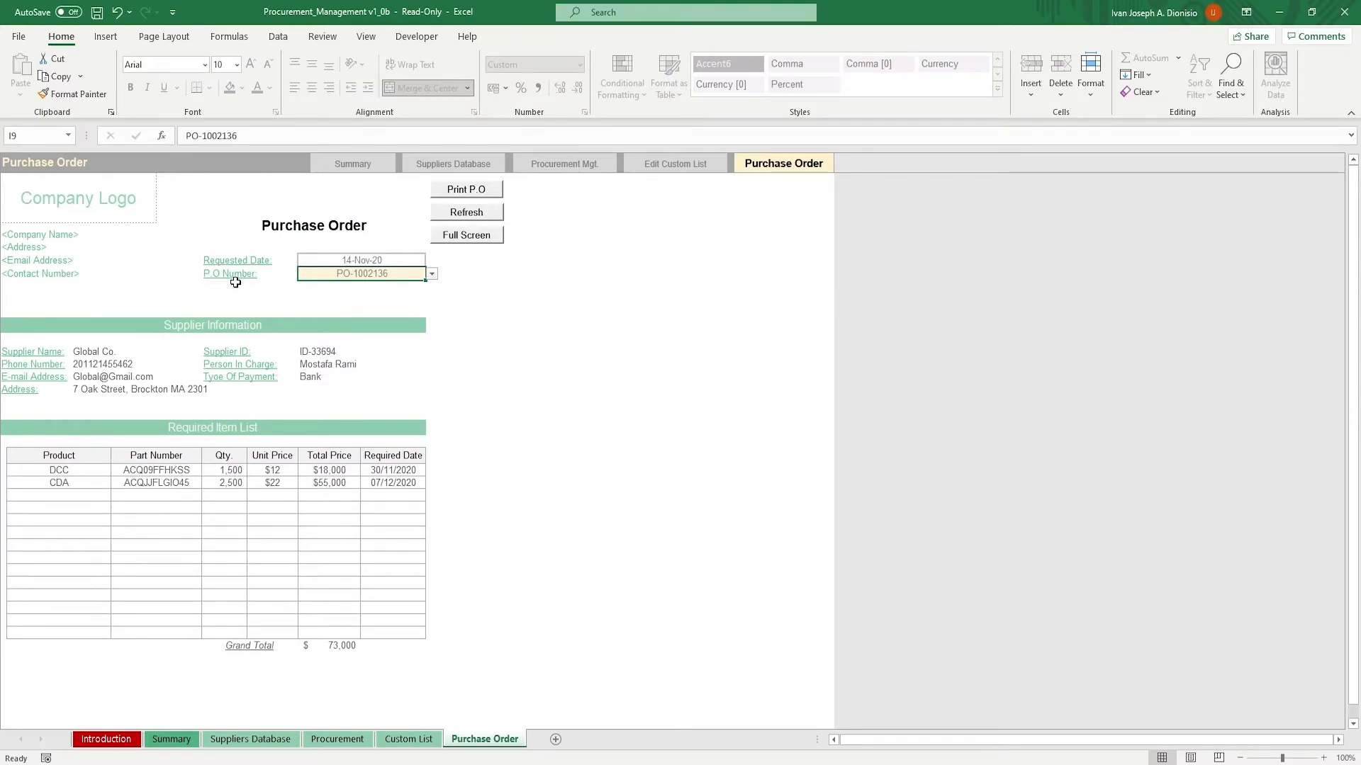
mouse_move(62, 265)
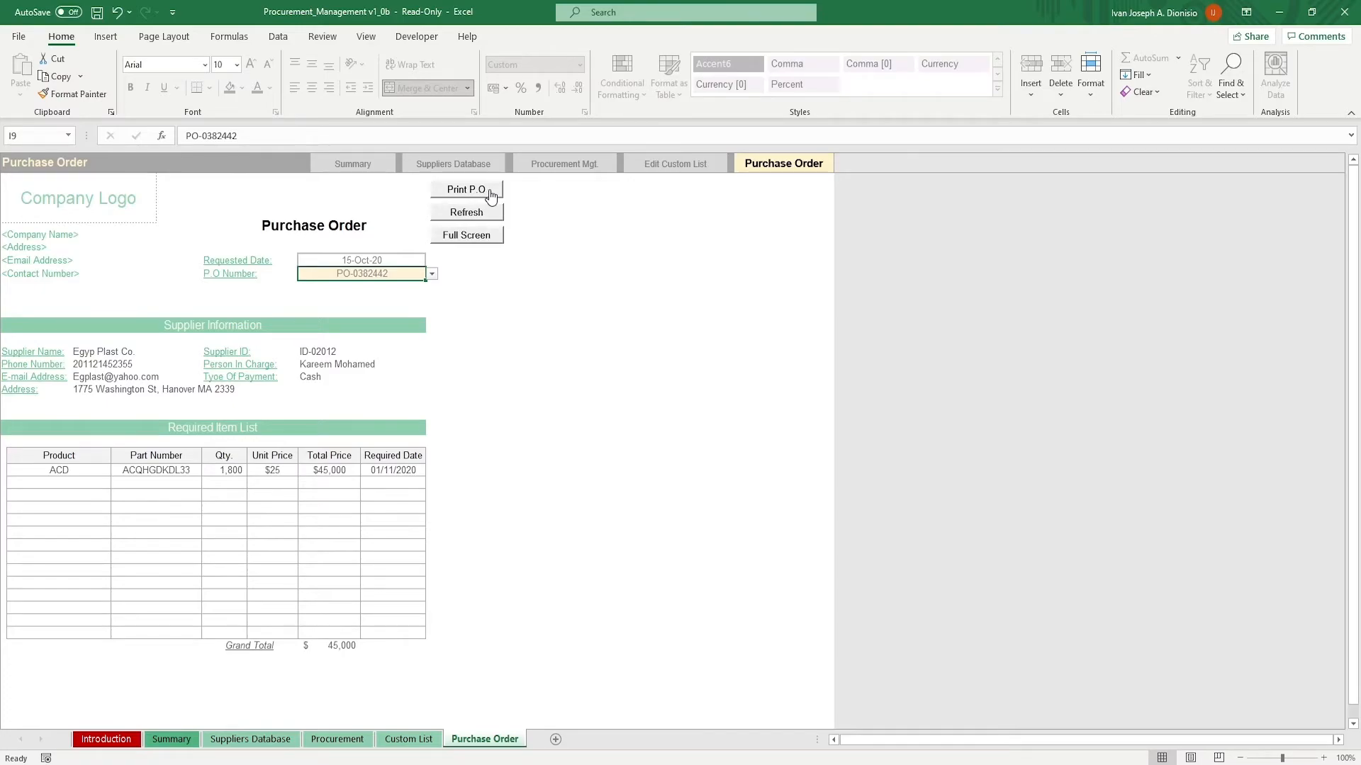
mouse_move(492, 217)
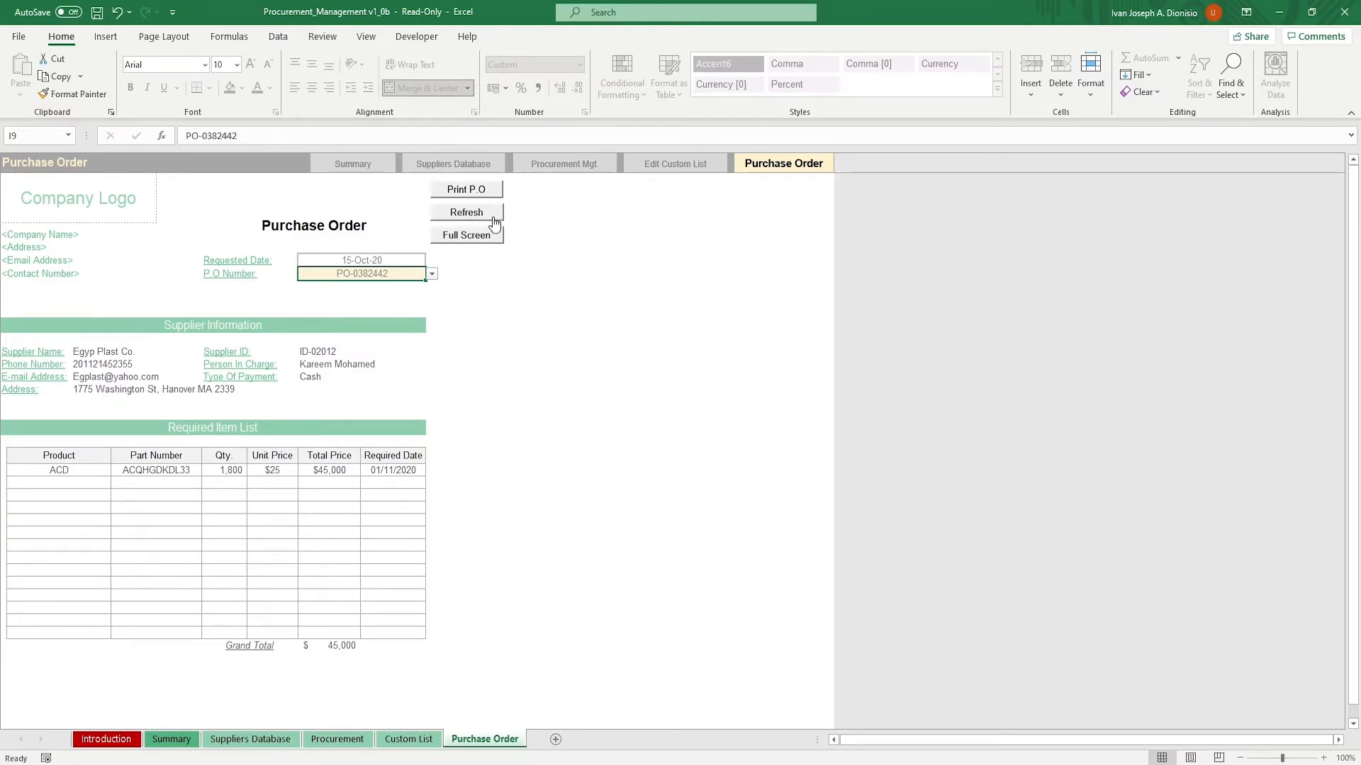
mouse_move(490, 242)
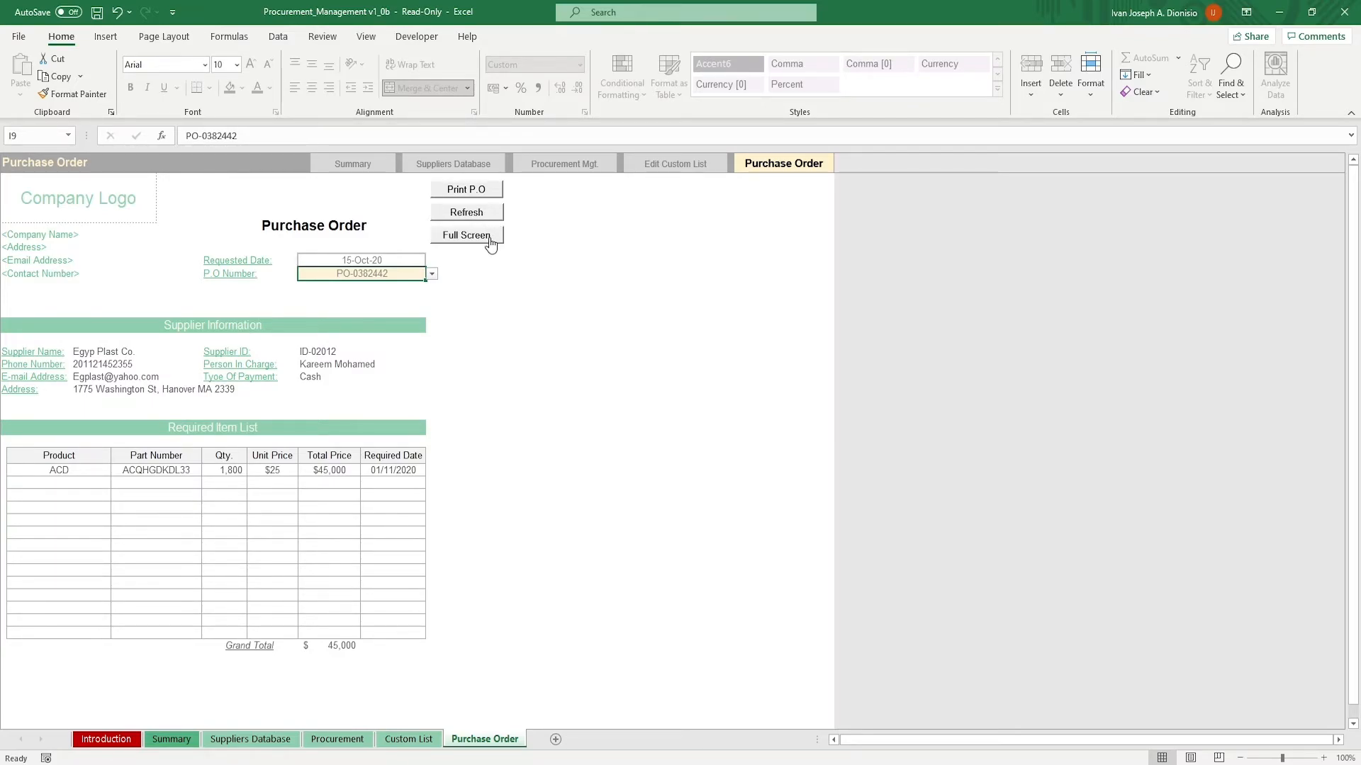
mouse_move(490, 242)
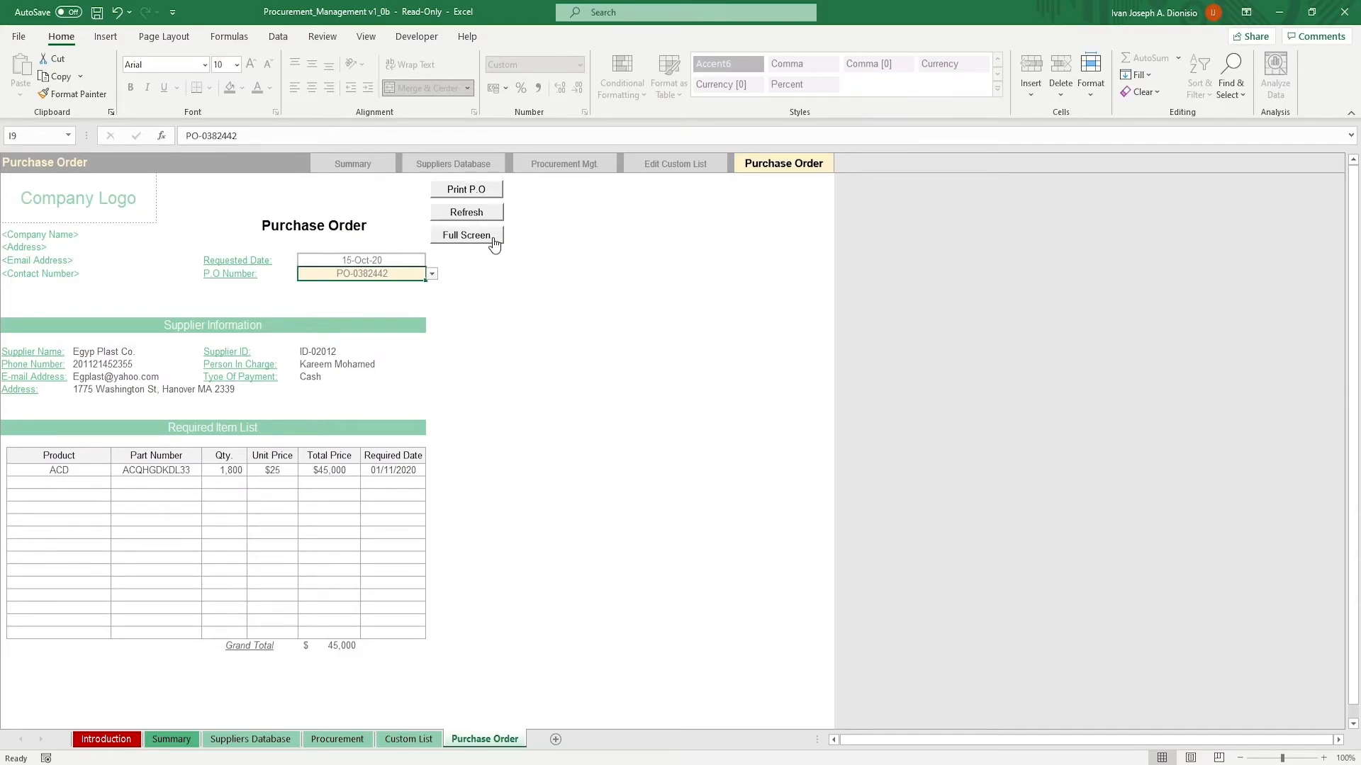
click(171, 739)
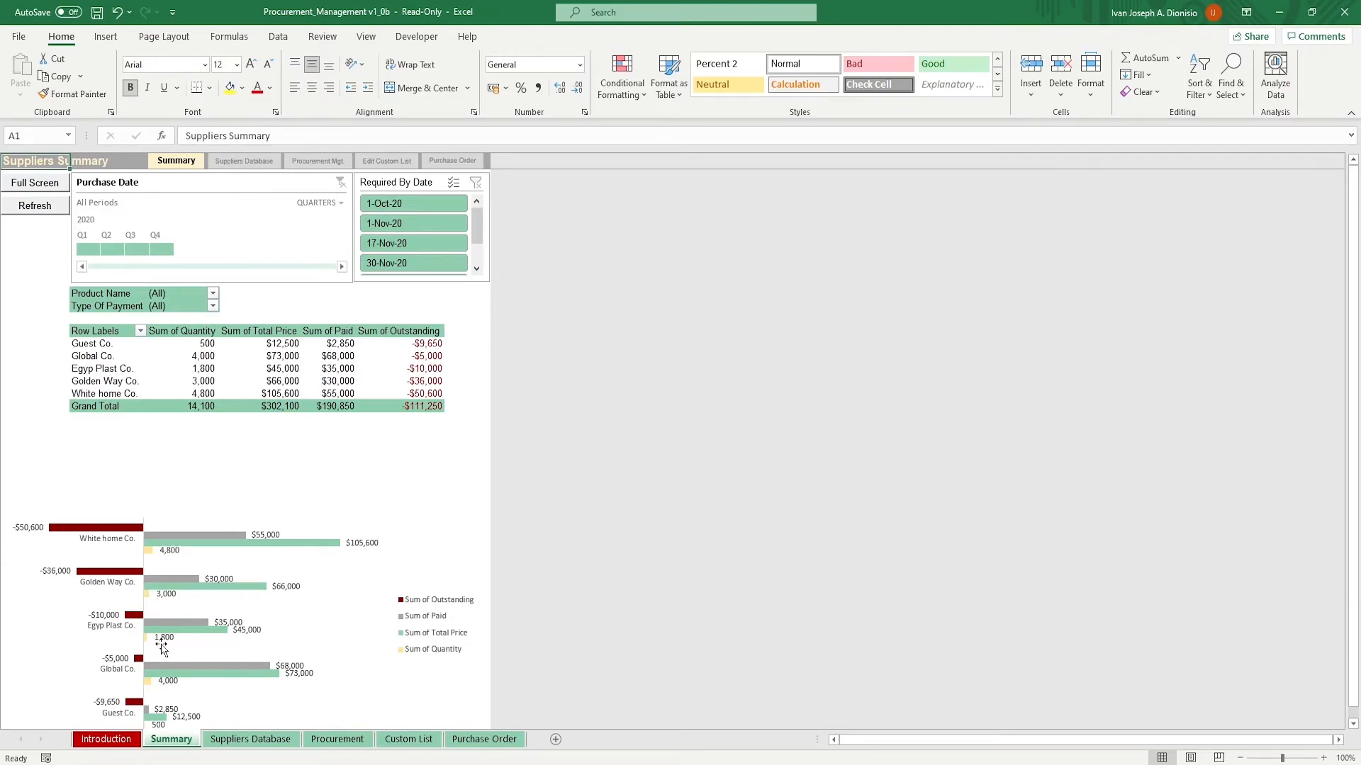
mouse_move(164, 632)
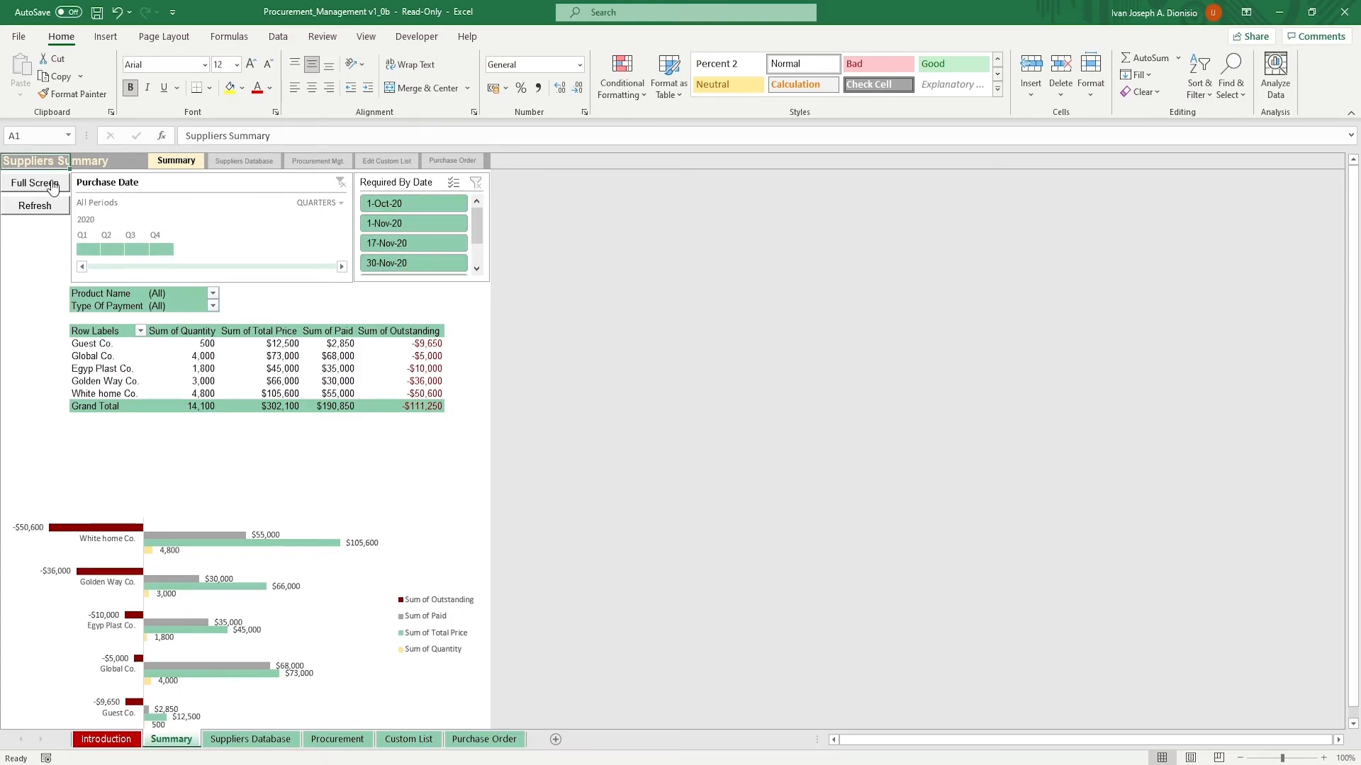
mouse_move(61, 184)
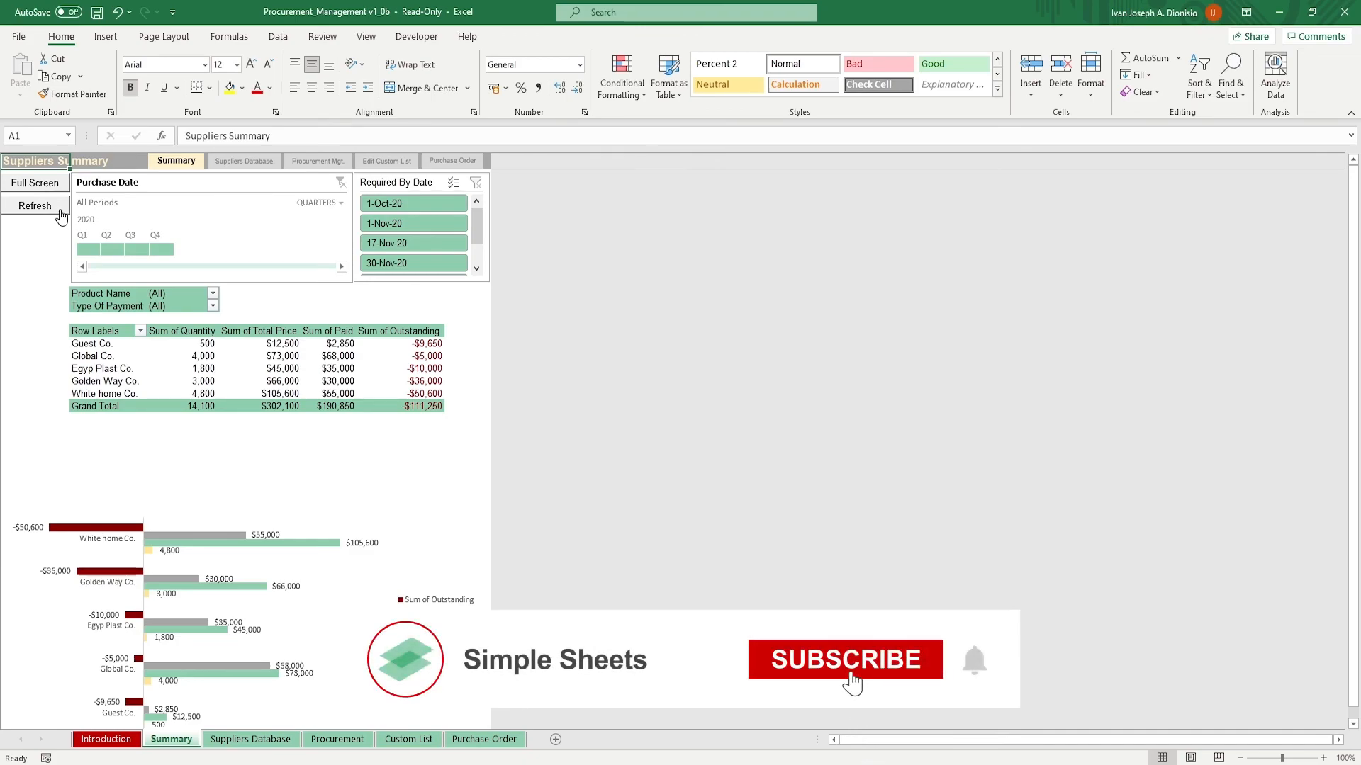
click(843, 659)
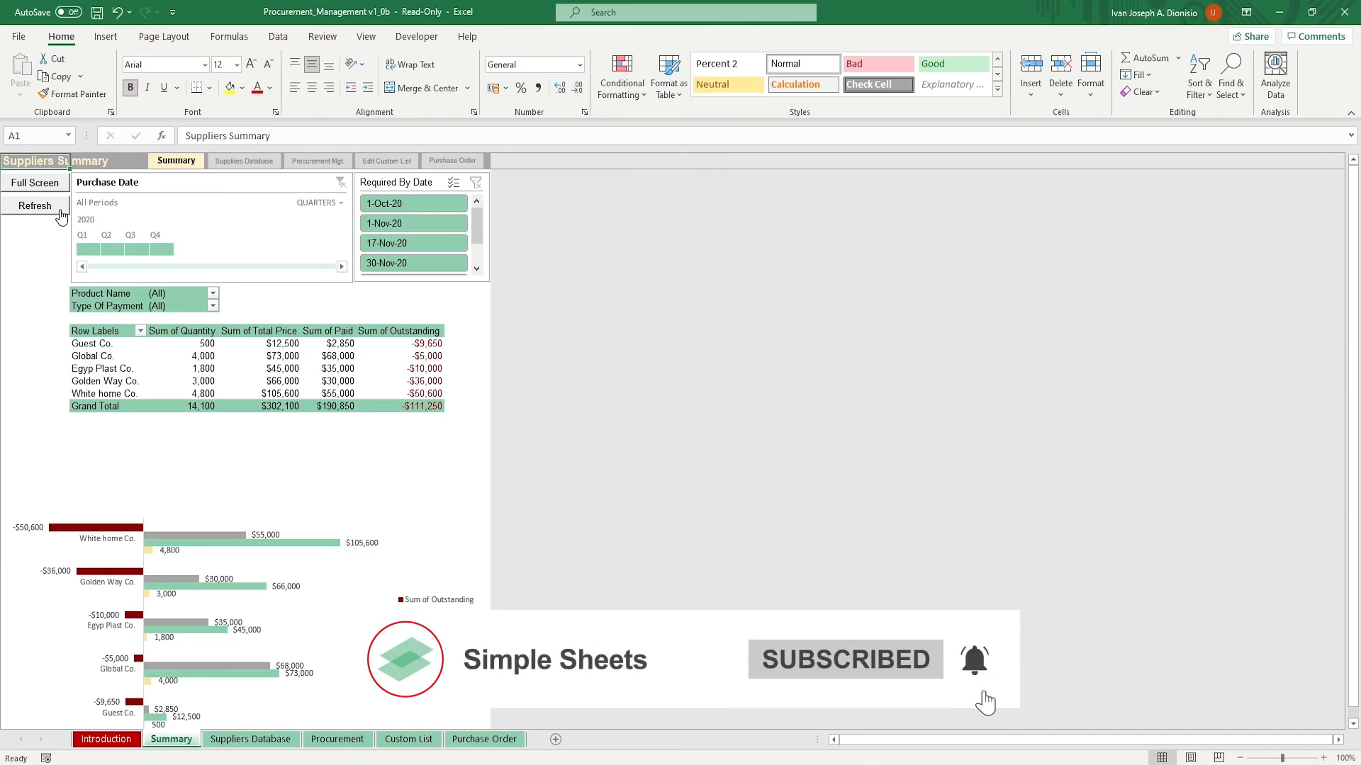